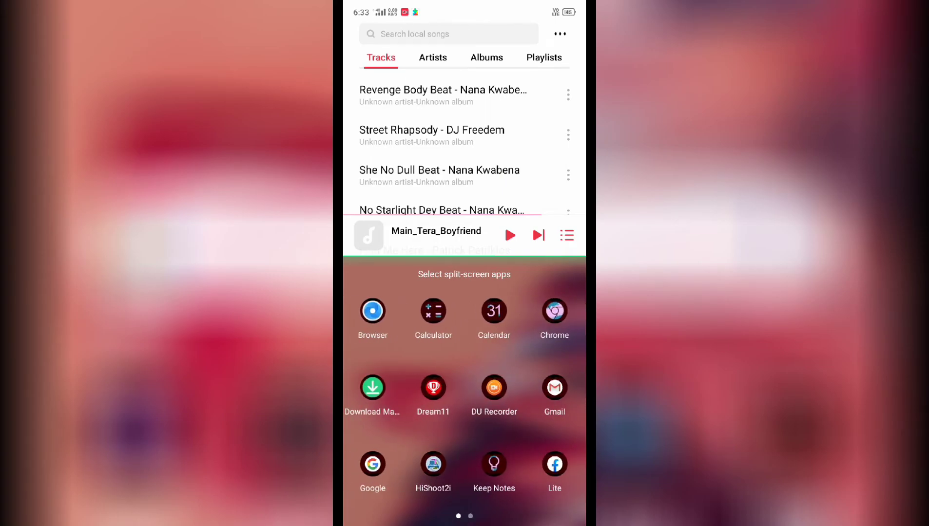
Swipe the split-screen app picker to its second page where YouTube is listed.
{"action": "scroll", "scroll_direction": "left", "scroll_amount": 3}
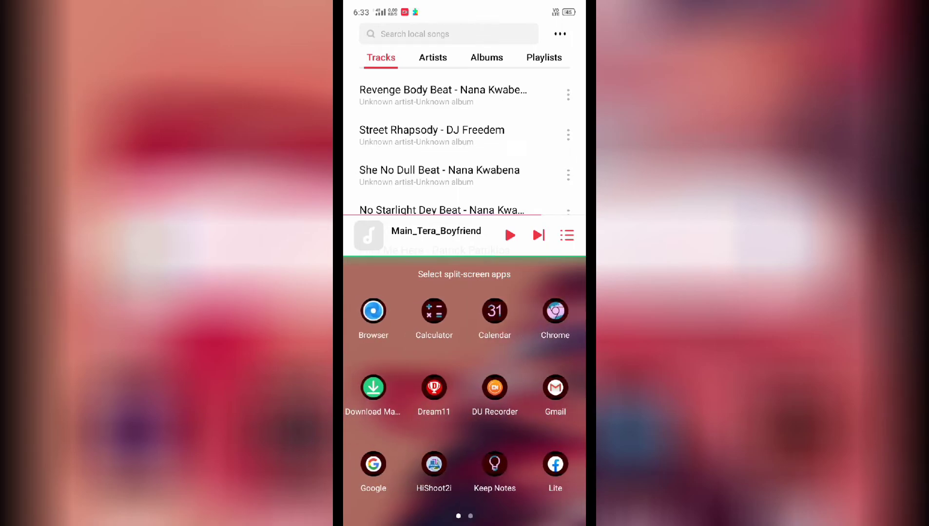
{"action": "scroll", "scroll_direction": "left", "scroll_amount": 3}
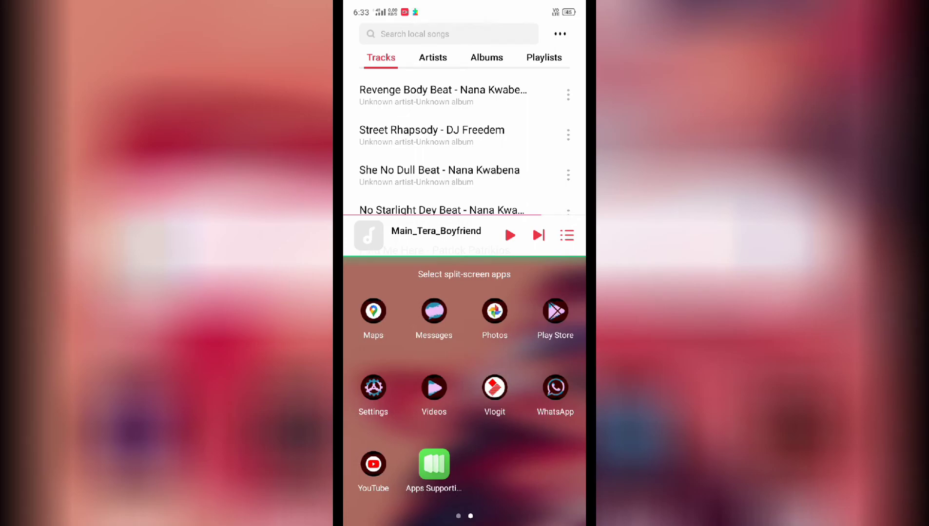
Launch YouTube in the lower half and switch the music player to the Artists view.
{"action": "left_click", "coordinate": [372, 464]}
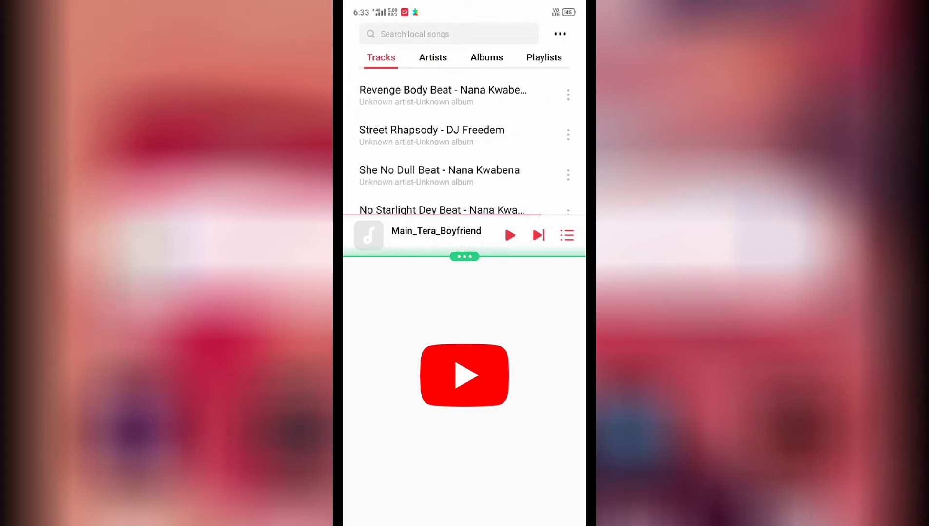
{"action": "left_click", "coordinate": [485, 57]}
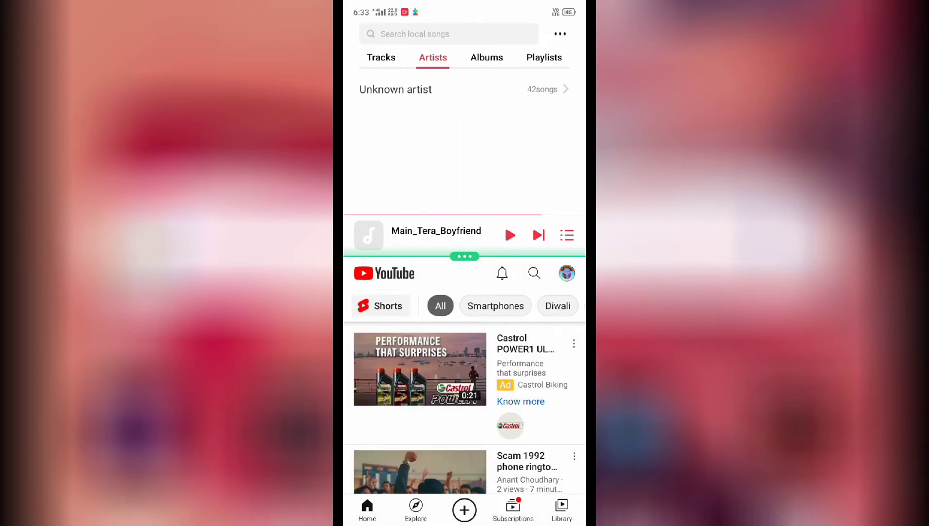
{"action": "scroll", "scroll_direction": "down", "scroll_amount": 3}
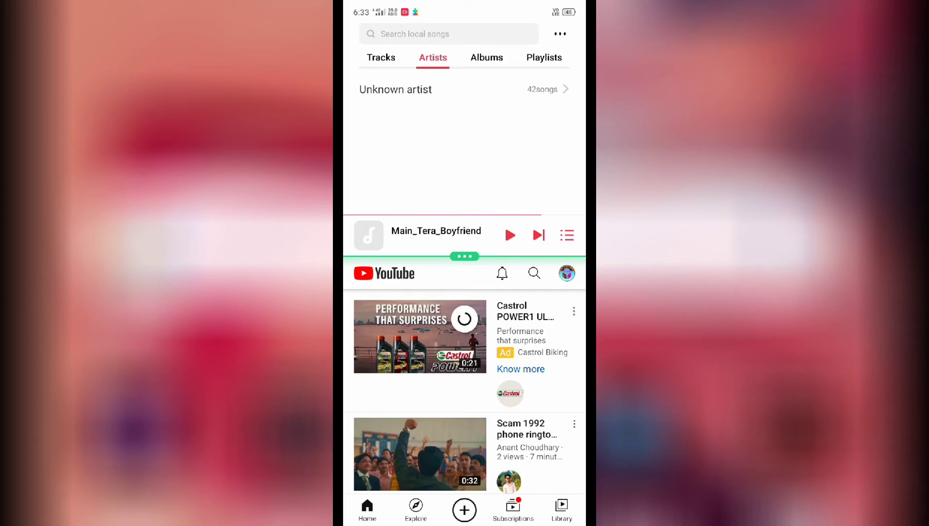
{"action": "left_click", "coordinate": [543, 57]}
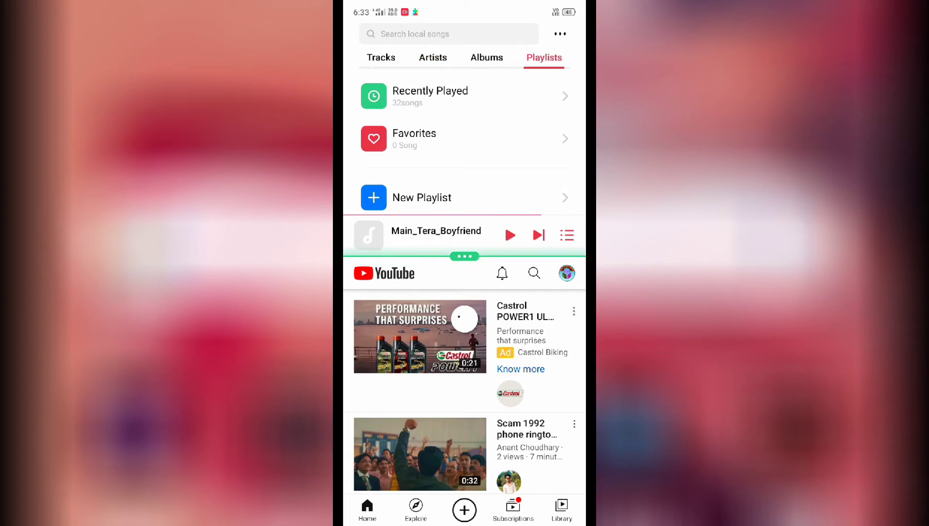
{"action": "left_click", "coordinate": [381, 58]}
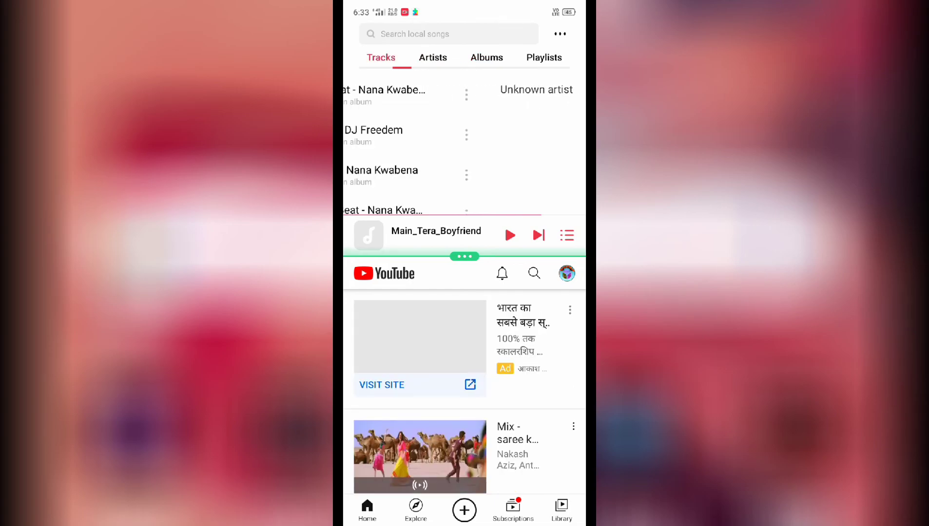
{"action": "left_click", "coordinate": [432, 57]}
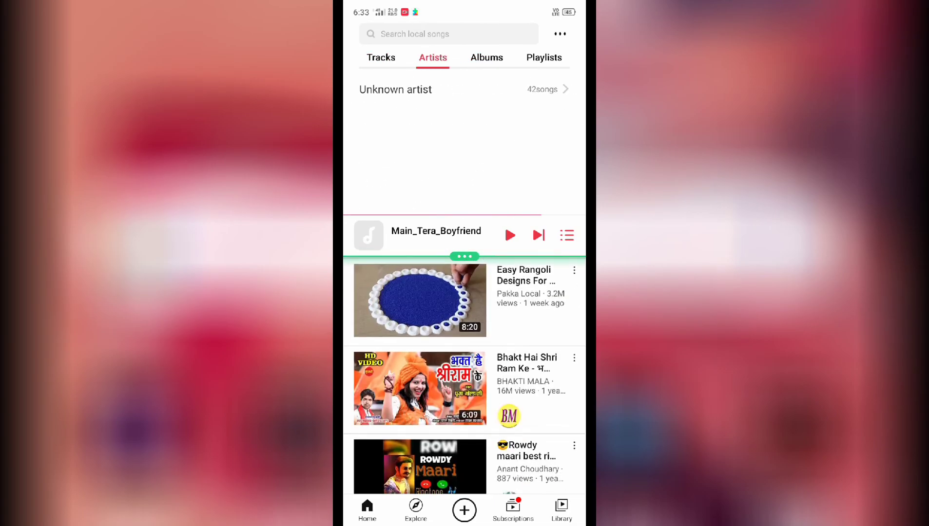